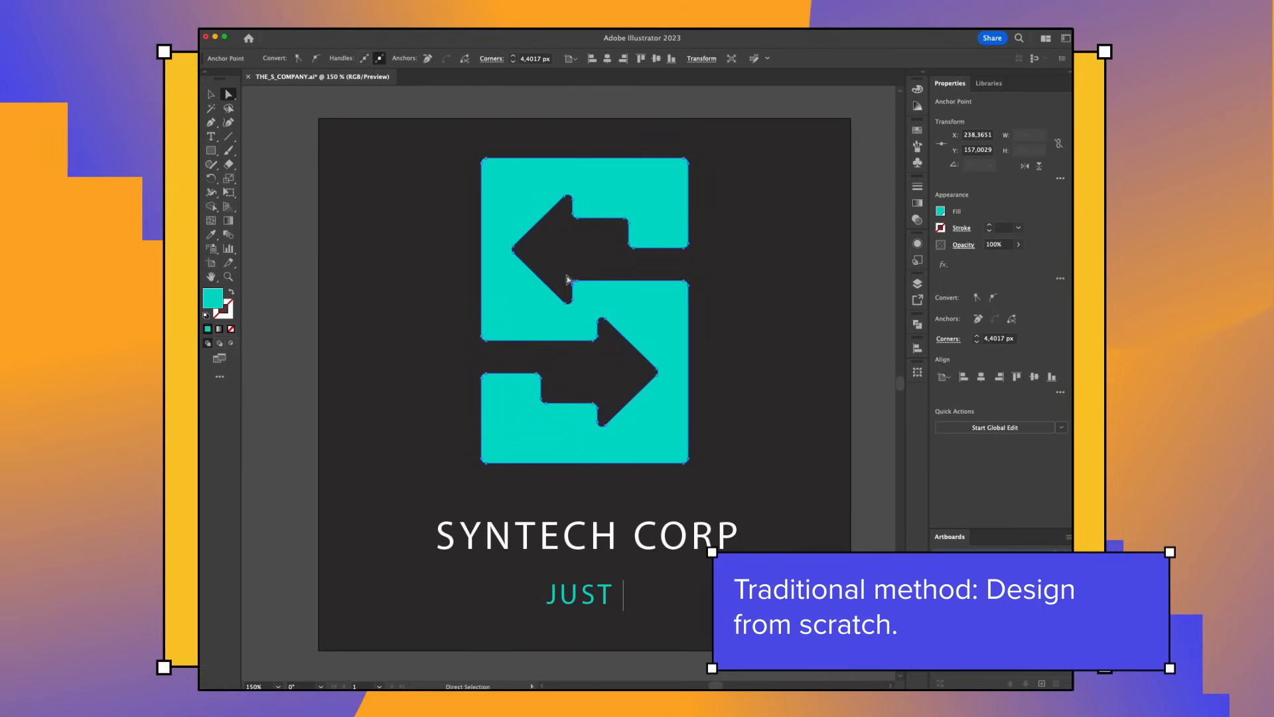
- Type the tagline 'BECAUSE' beneath the SYNTECH CORP wordmark
text(BECAUSE)
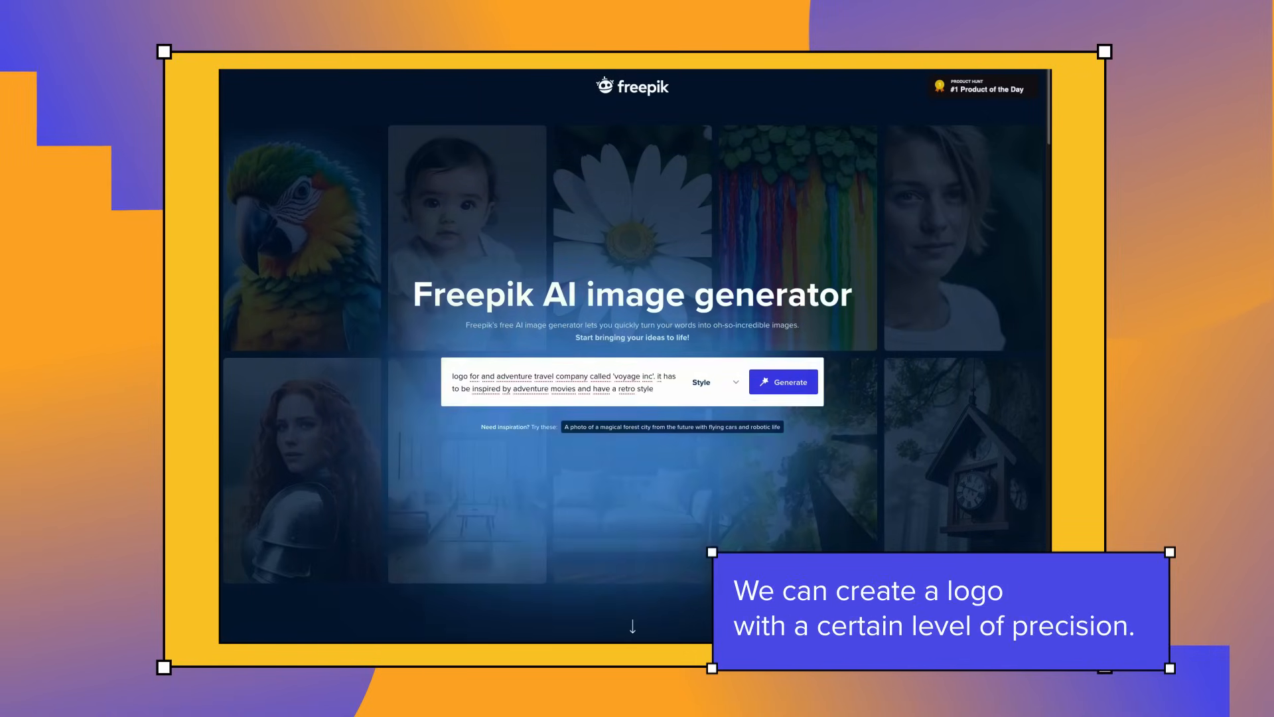
- Generate four retro mountain-emblem logos and preview the third and fourth results
click(783, 381)
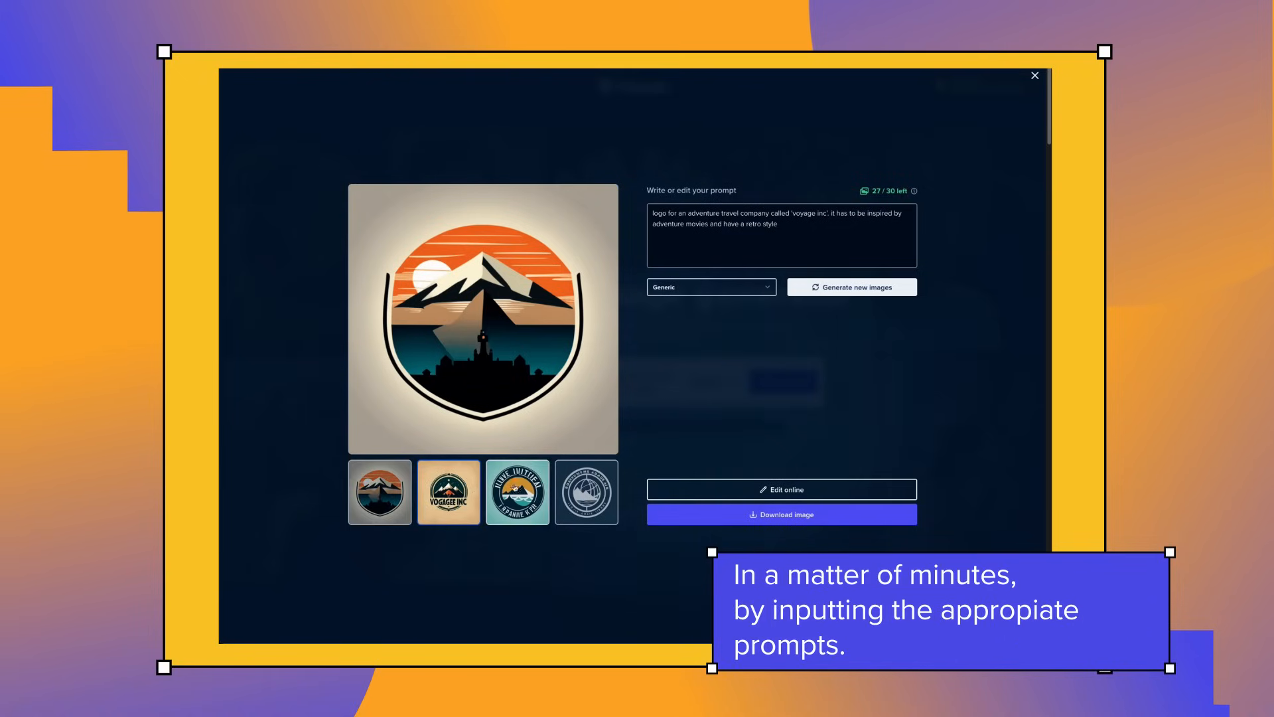
click(517, 491)
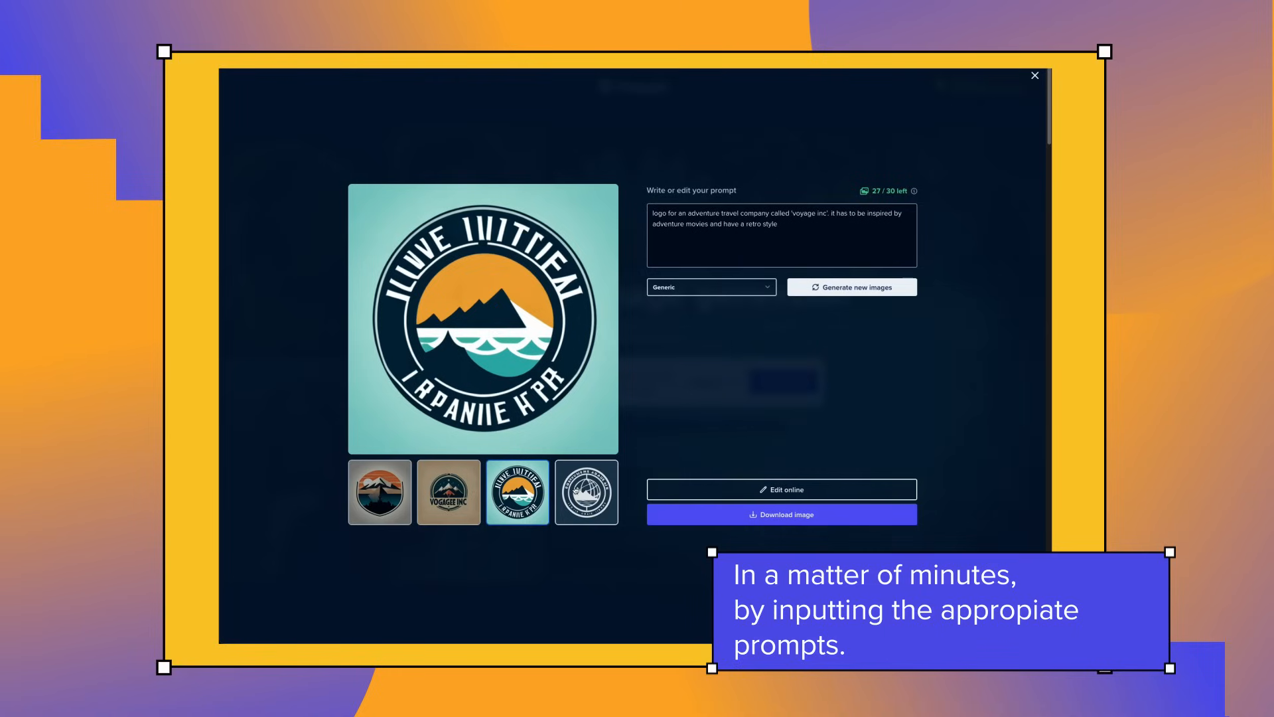
click(586, 491)
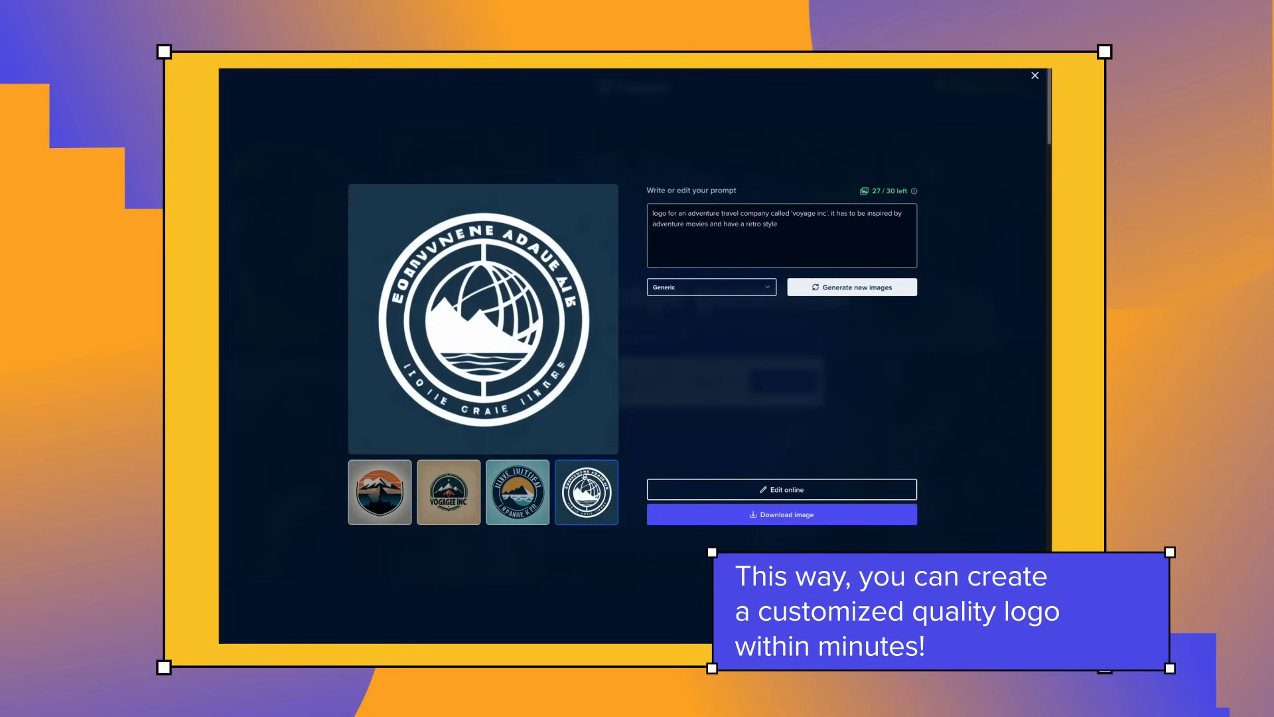
click(710, 287)
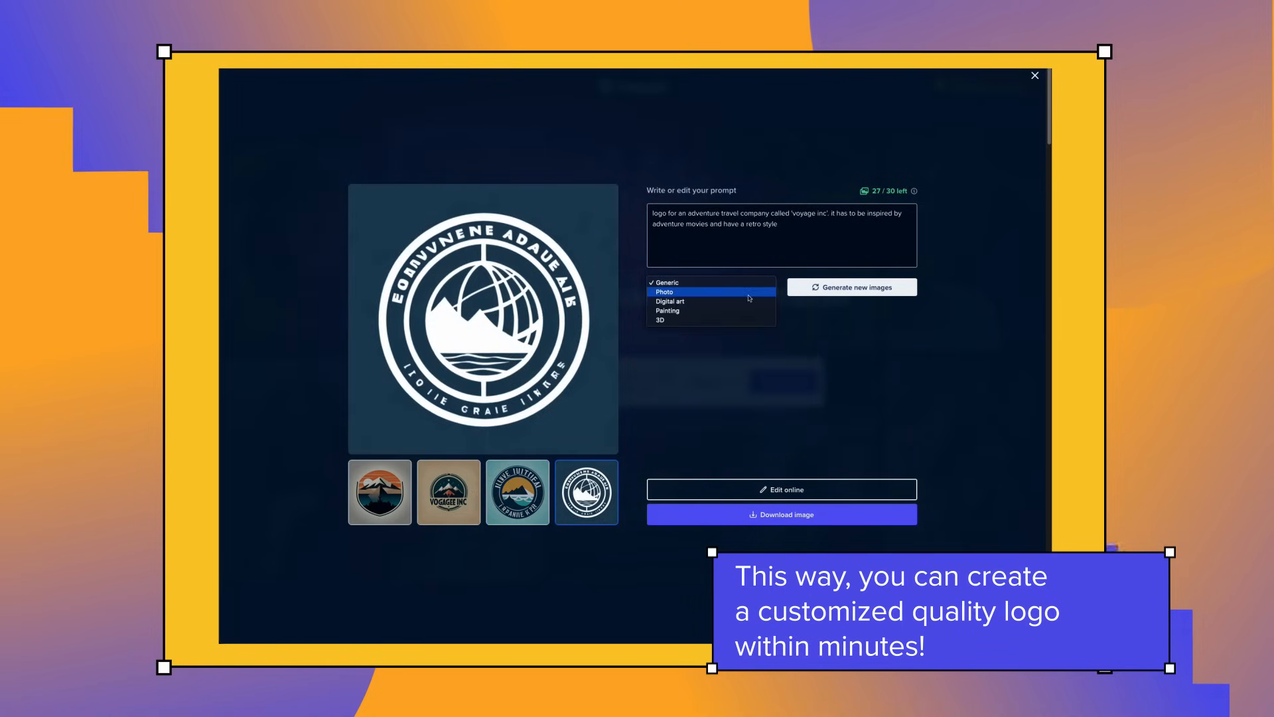
- Regenerate the logos in Digital art style and preview the second and third new images
click(668, 301)
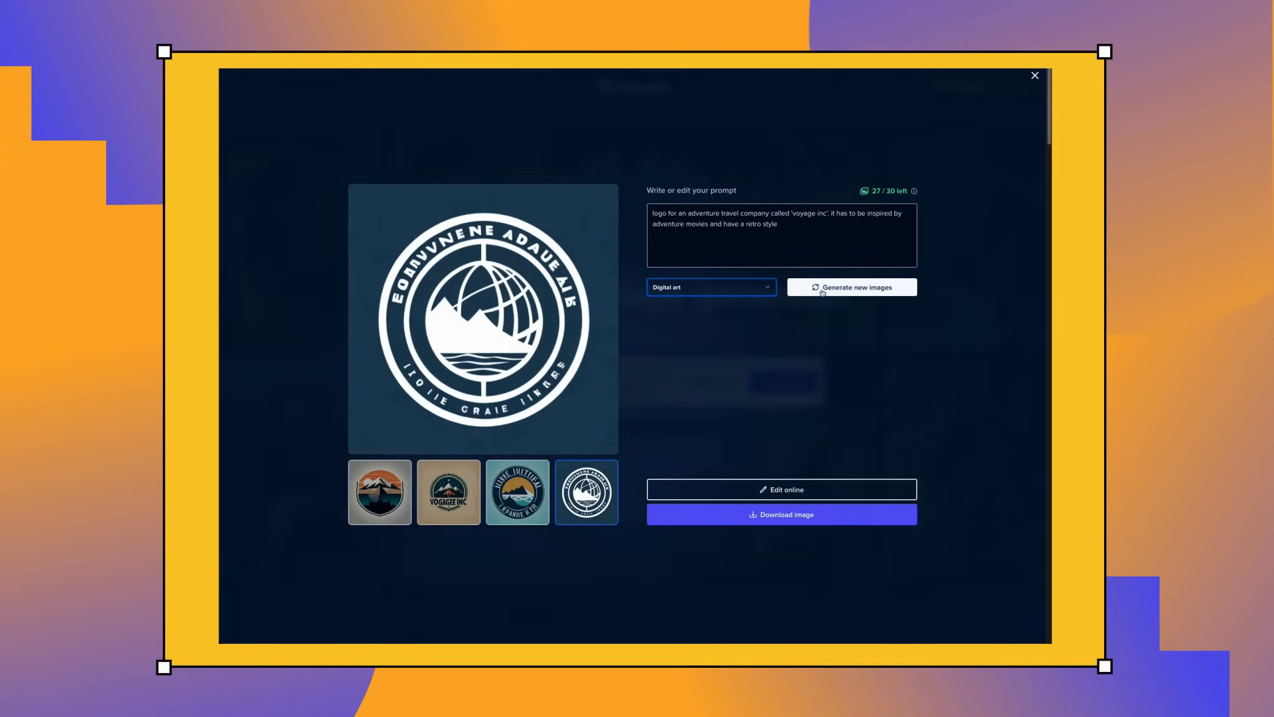
click(851, 287)
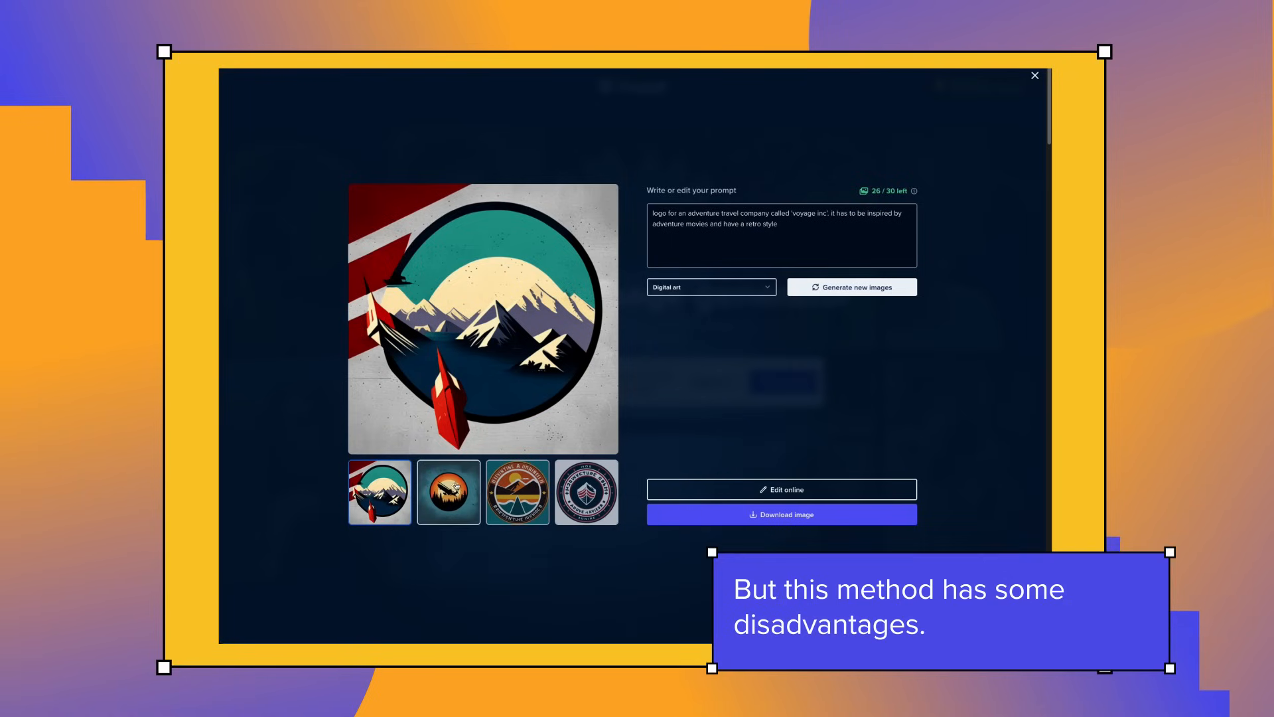
click(448, 492)
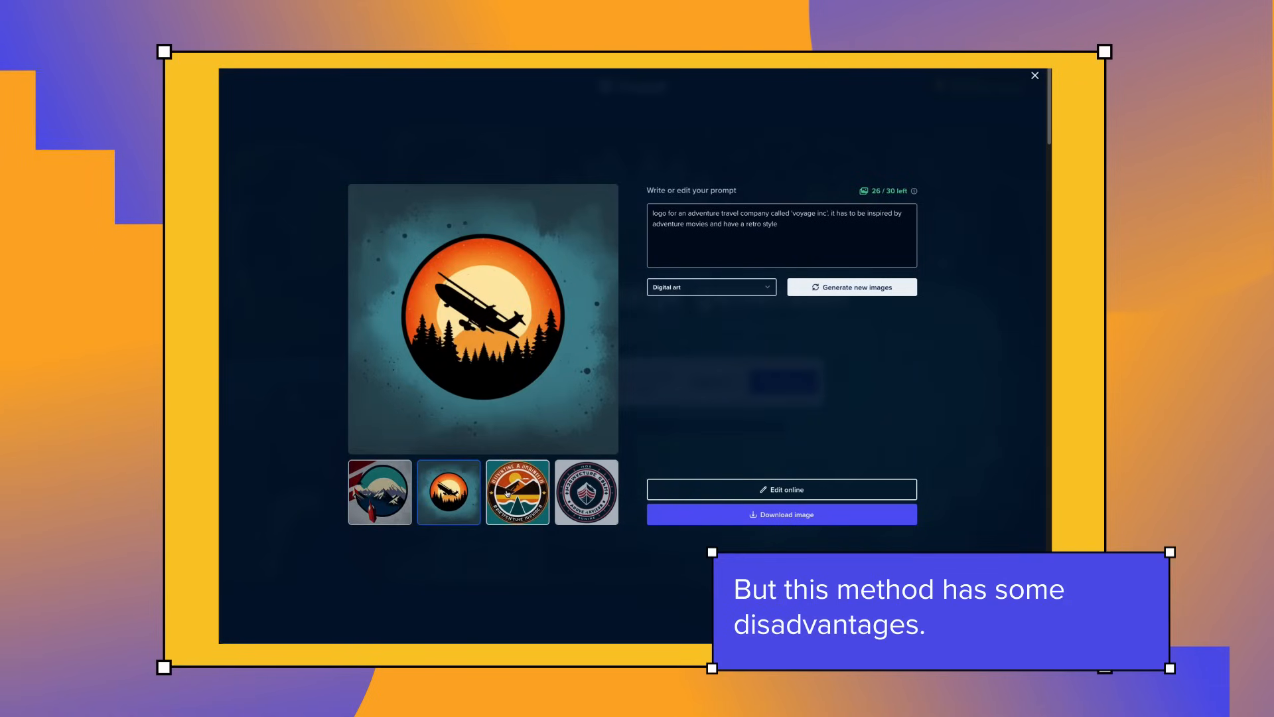
click(517, 492)
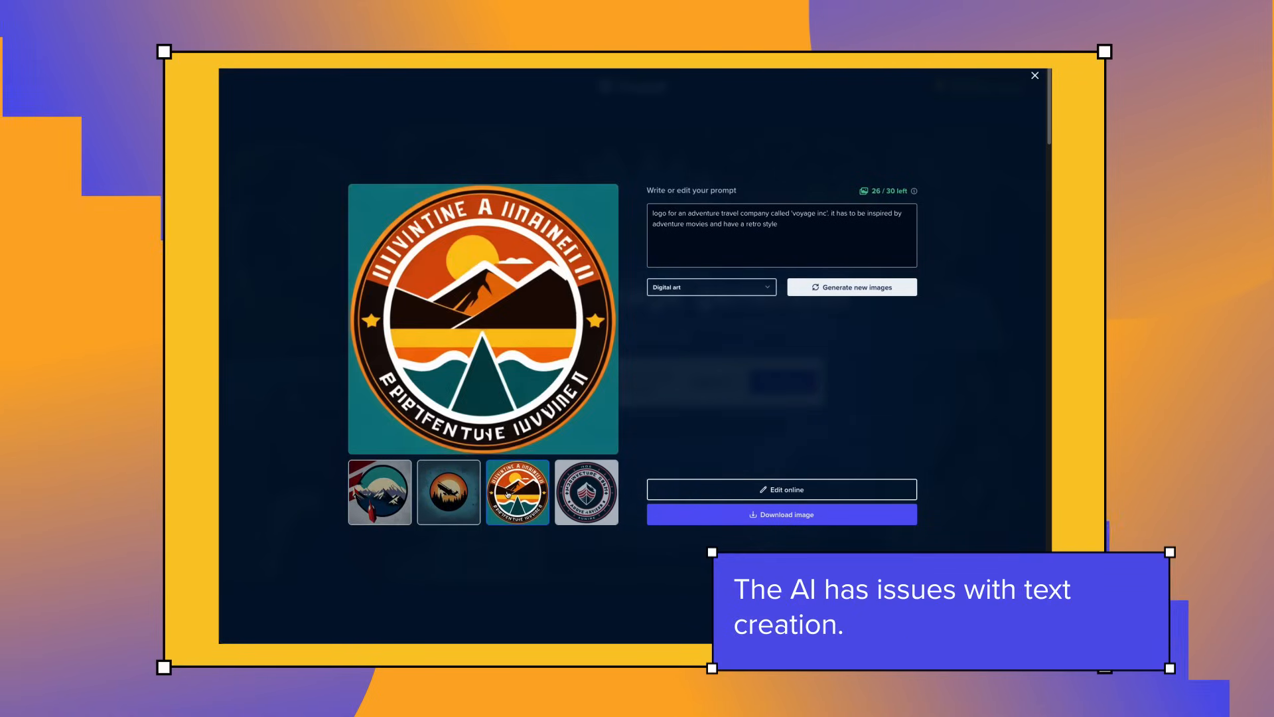